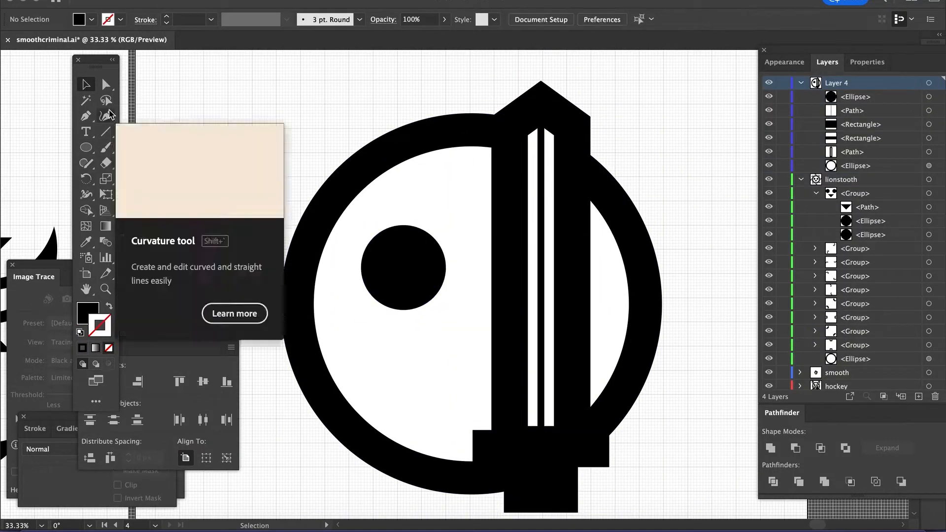
- Switch to the Curvature tool to draw the curved fang below the ring
click(403, 267)
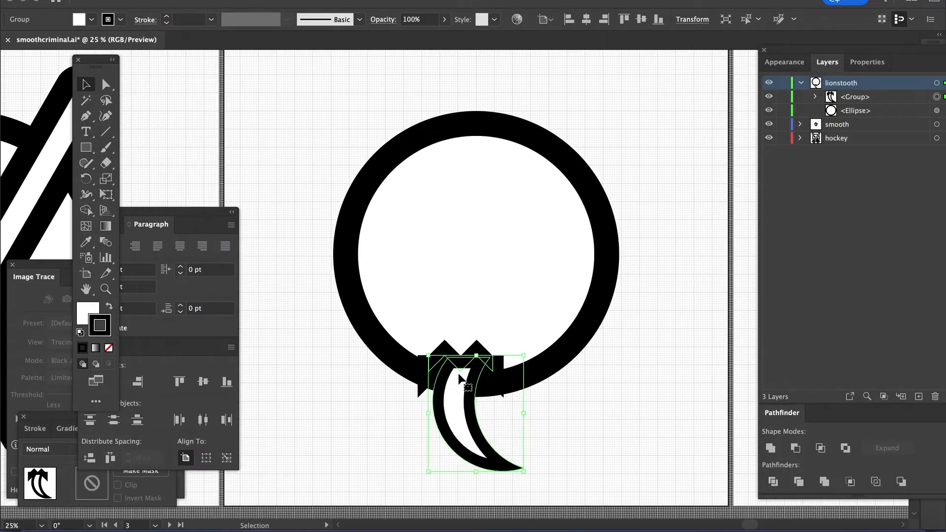
- Deselect the fang group and reflect the fang with Copy to create a second fang
click(627, 277)
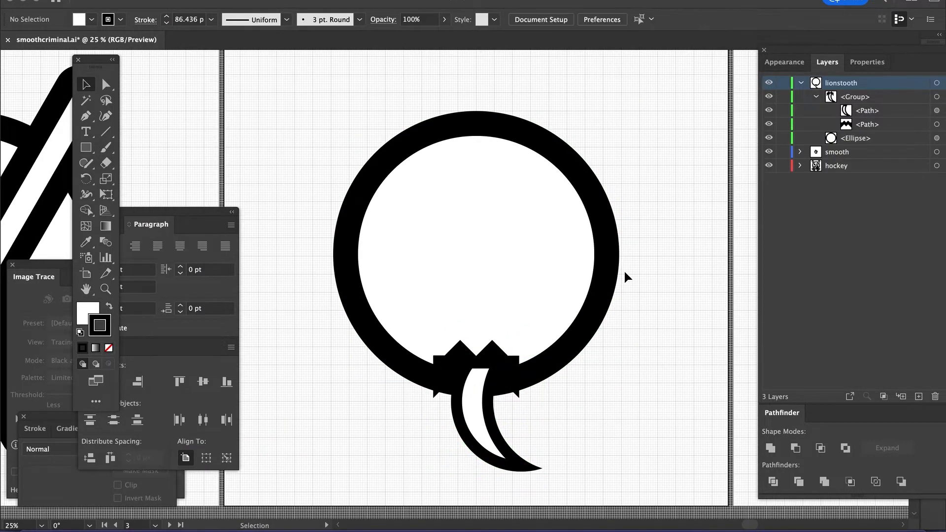
click(476, 347)
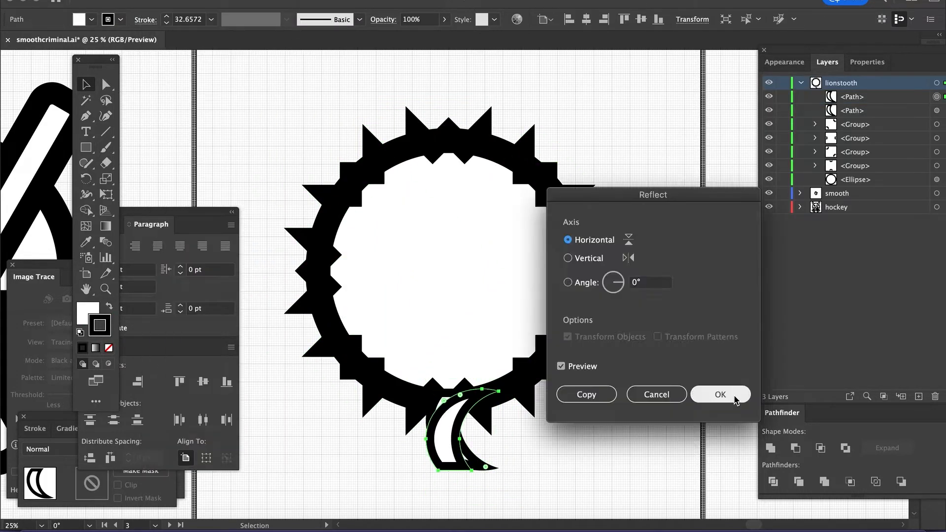
click(719, 394)
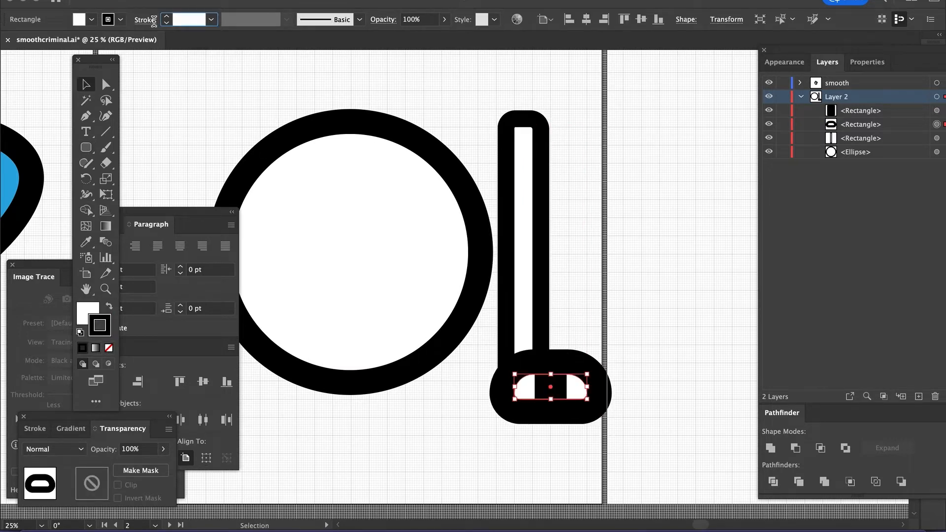
- Give the stick rectangles a 66 pt stroke and rotate the stick group to cross them
text(66 pt)
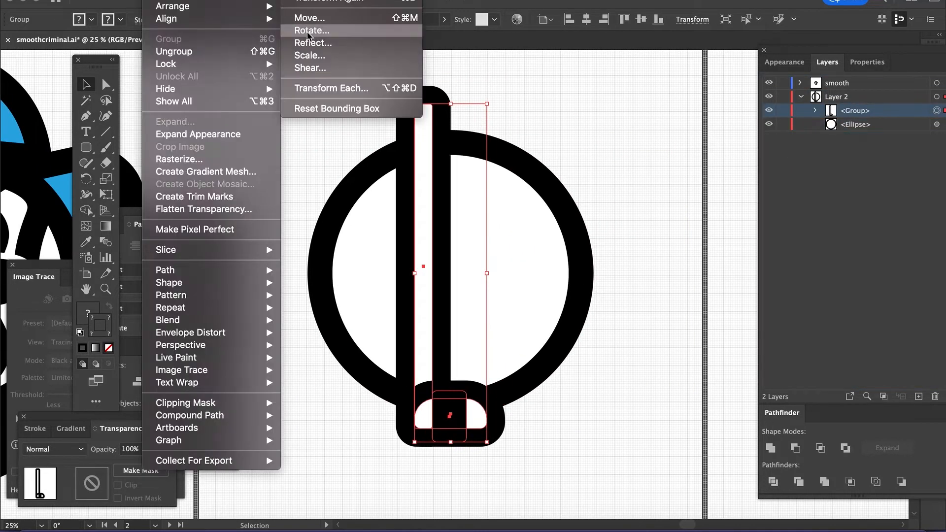
click(309, 55)
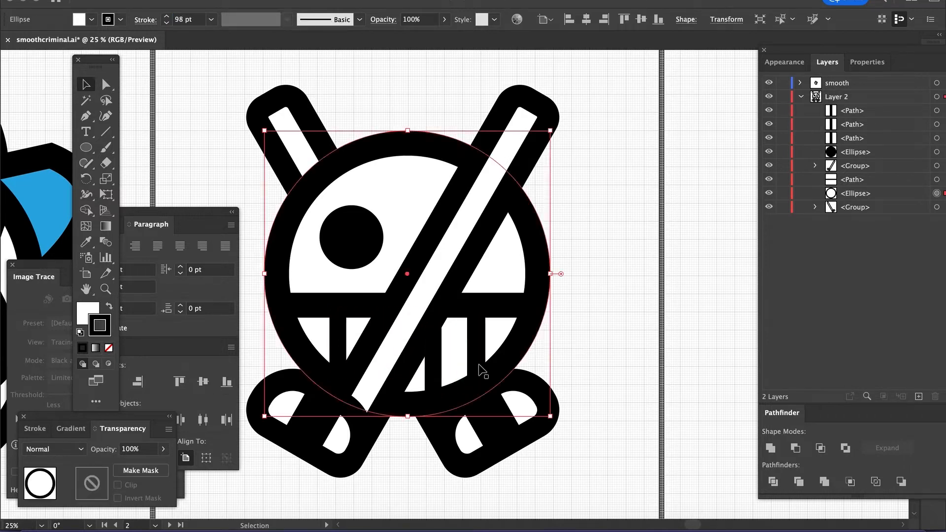
click(454, 349)
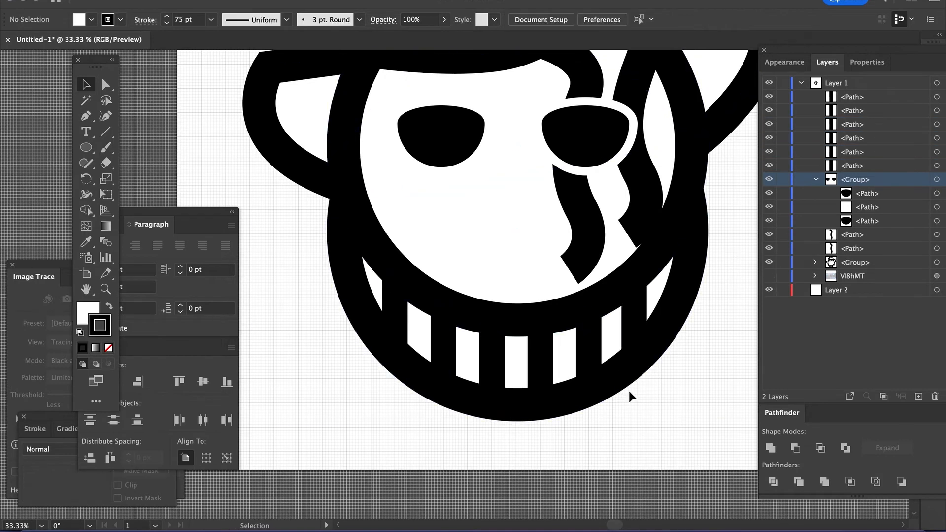
- Save the skull document with Cmd+S and dismiss the save dialog
key(cmd+s)
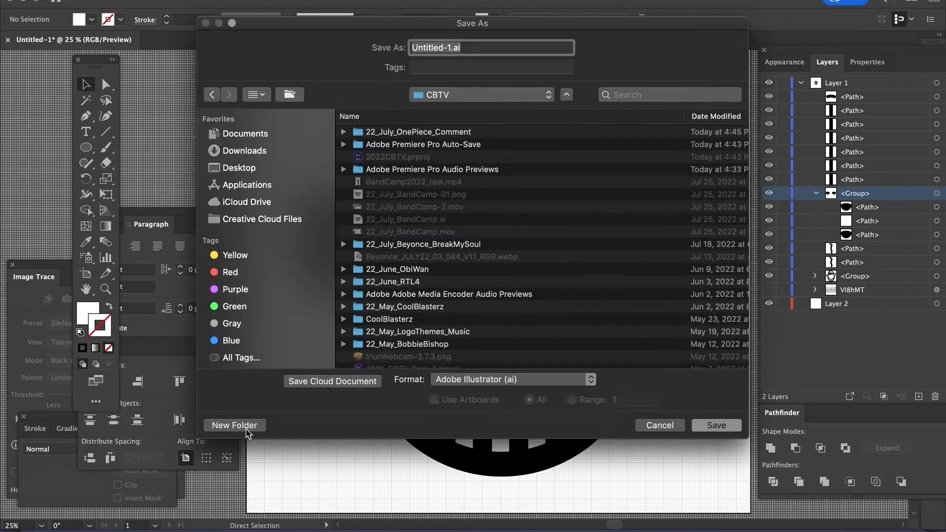
click(716, 425)
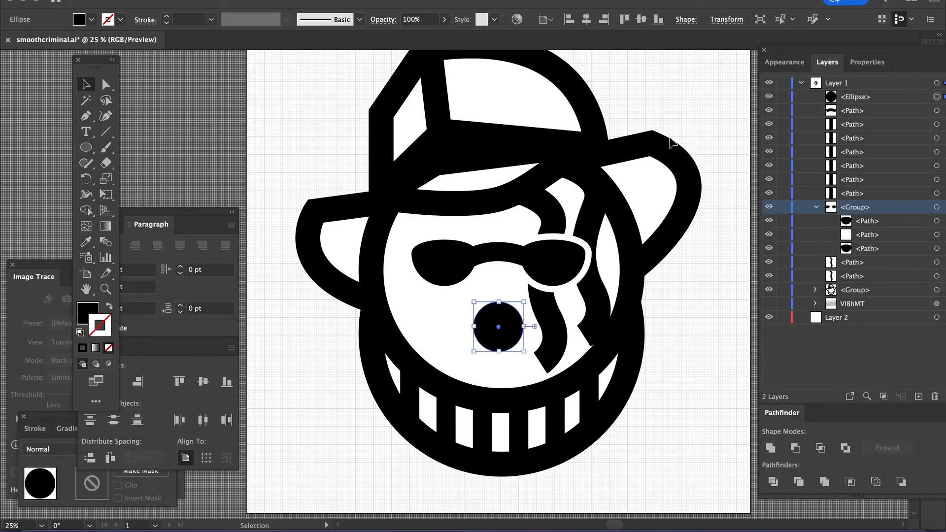